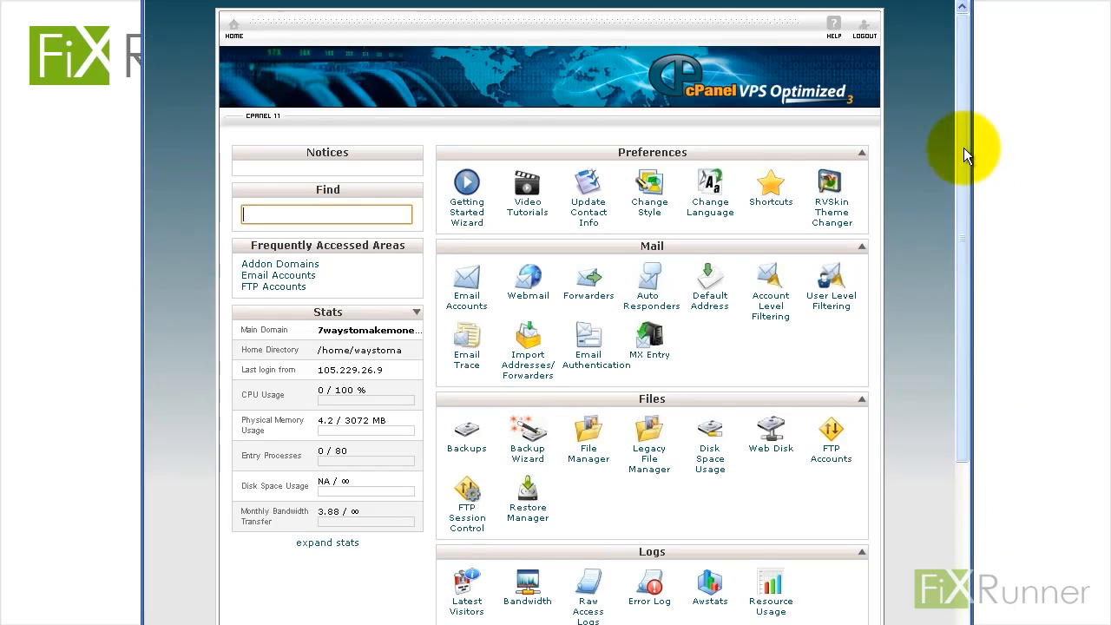
# Scroll the cPanel home page down to the MySQL Databases and phpMyAdmin tools.
pyautogui.scroll(-3)
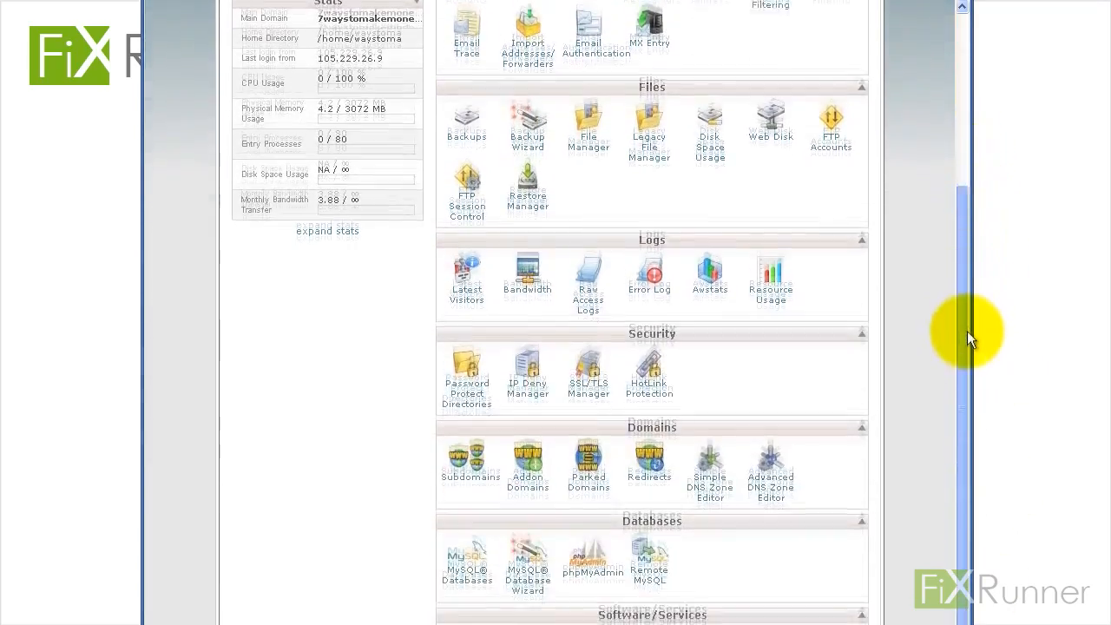
pyautogui.scroll(-3)
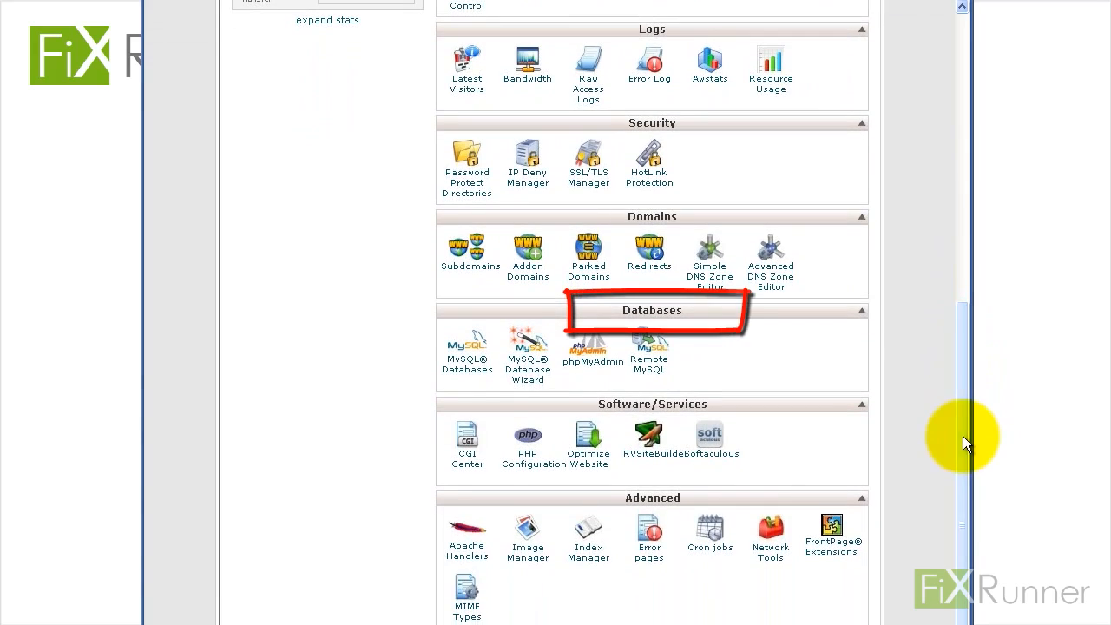
pyautogui.moveTo(890, 258)
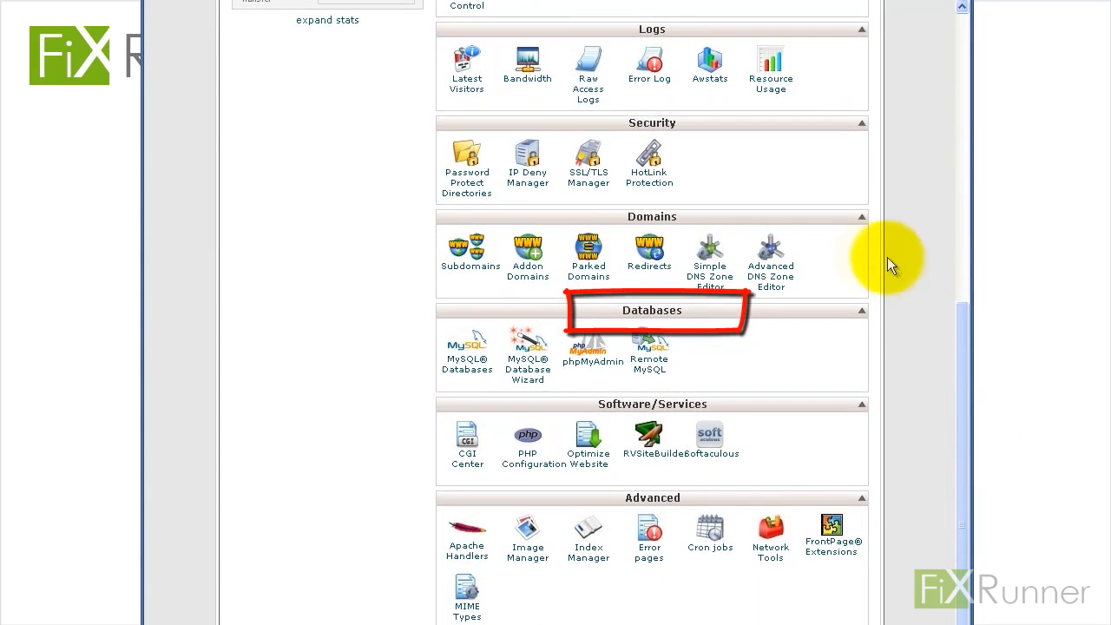
pyautogui.moveTo(590, 395)
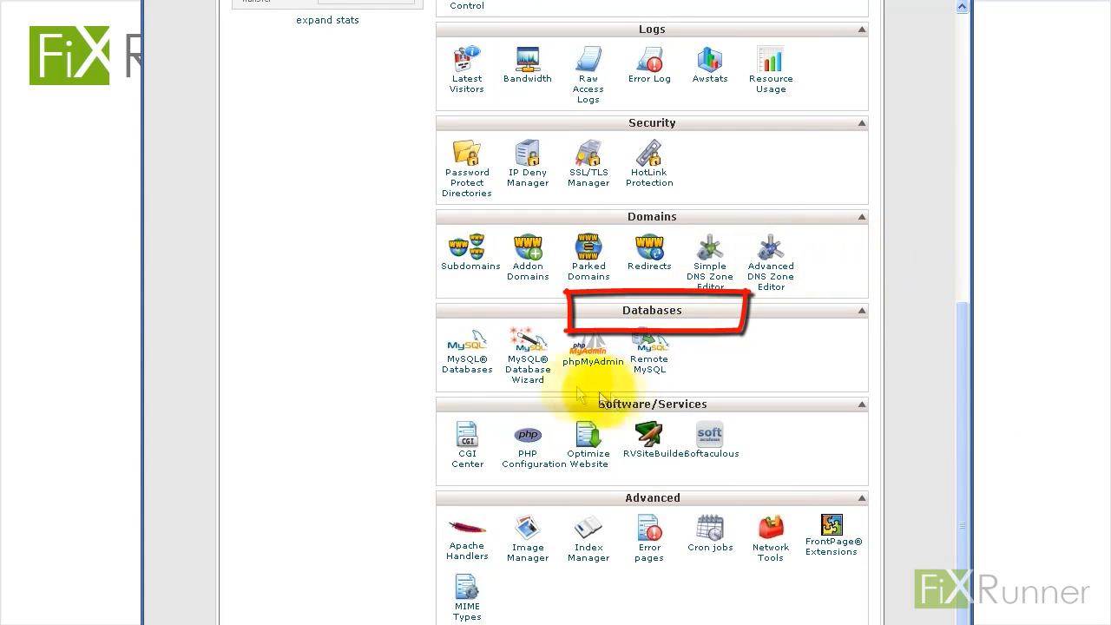
# Create the database mydata2 (waystoma_mydata2) with the MySQL Database Wizard.
pyautogui.click(527, 348)
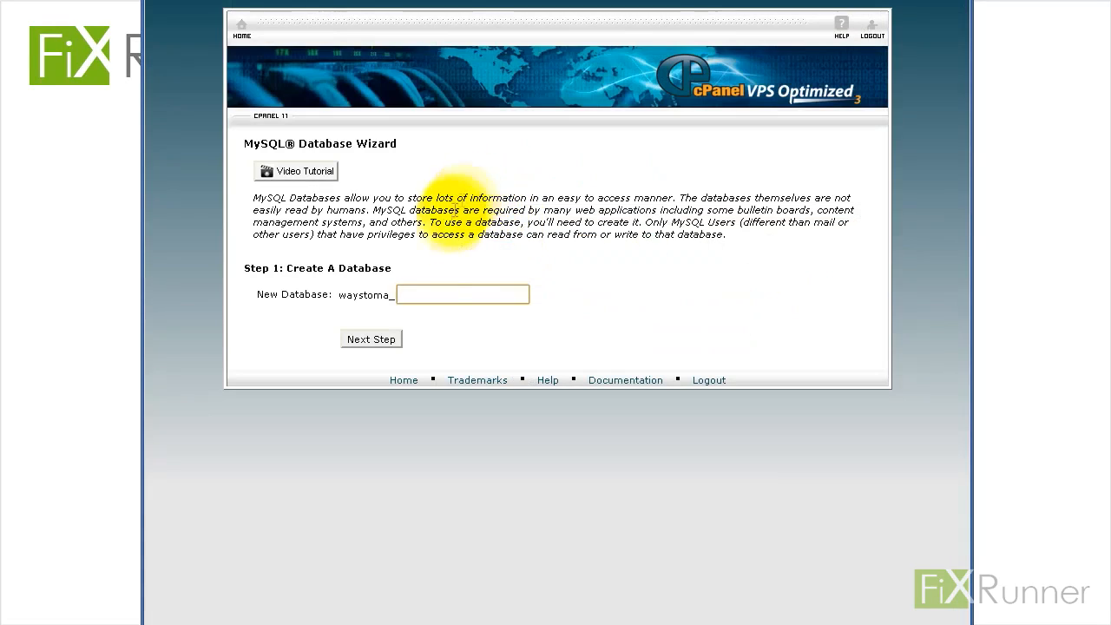
pyautogui.write('mydata2')
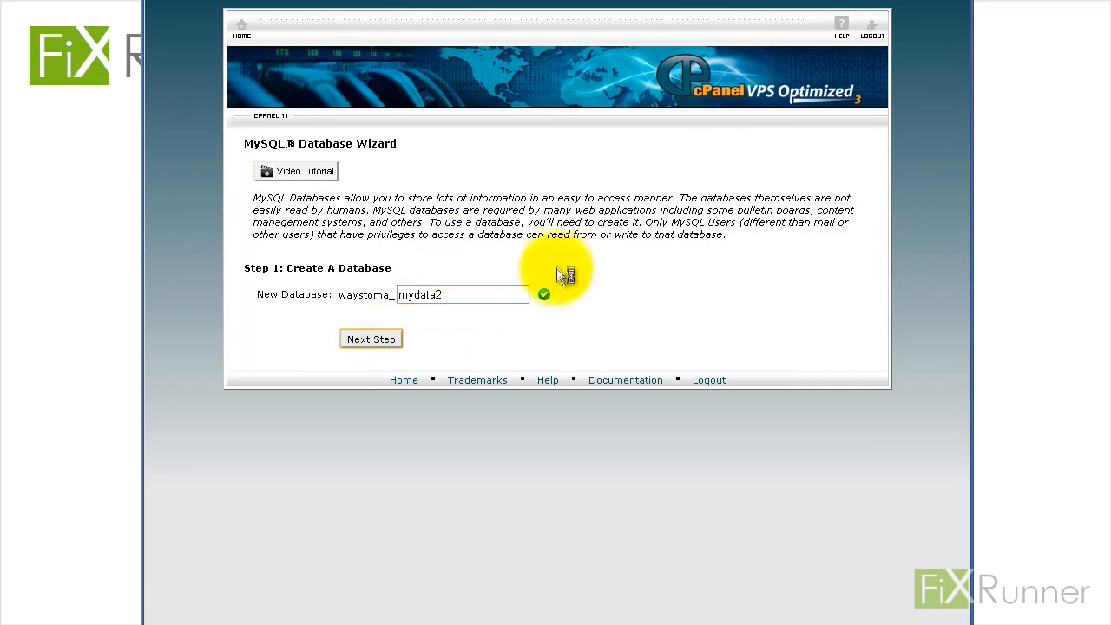
pyautogui.click(371, 339)
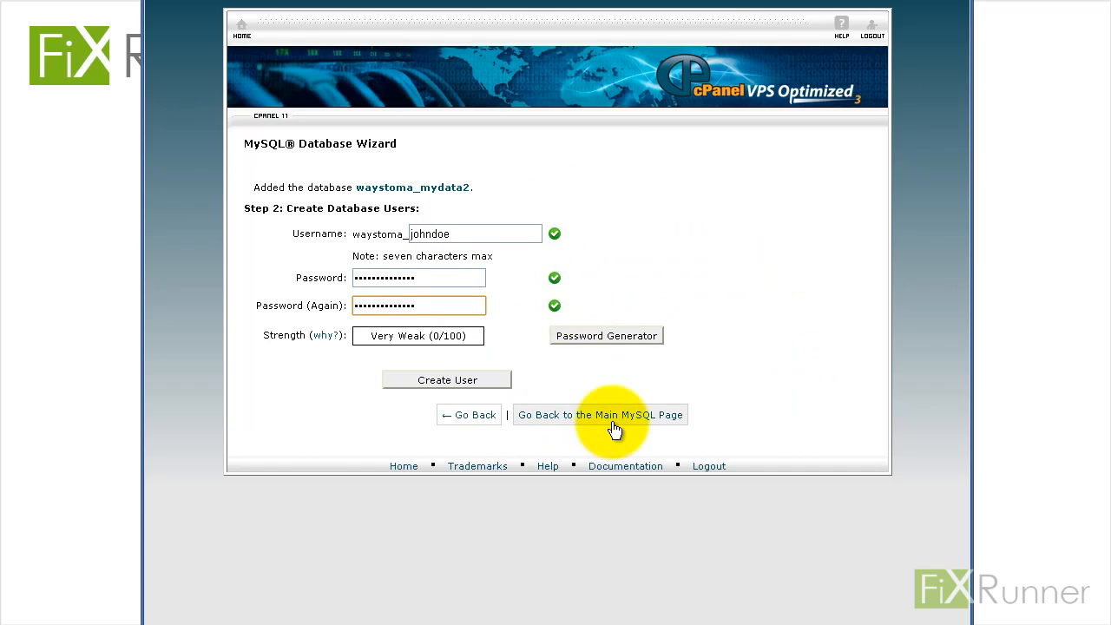
# Create user waystoma_johndoe and grant it ALL PRIVILEGES on waystoma_mydata2.
pyautogui.click(600, 414)
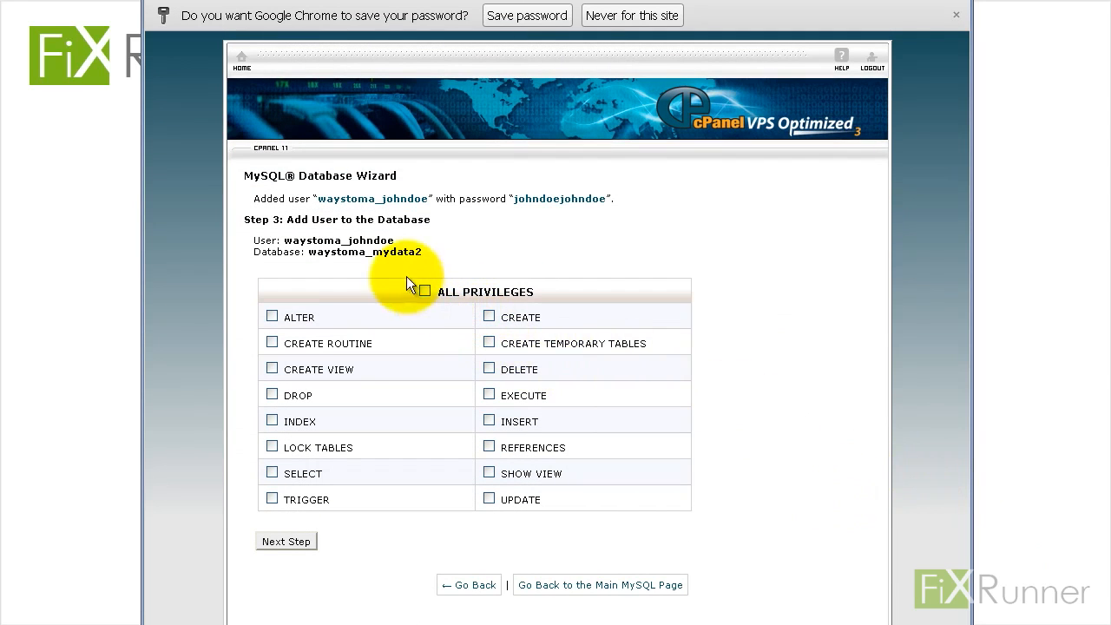
pyautogui.click(424, 292)
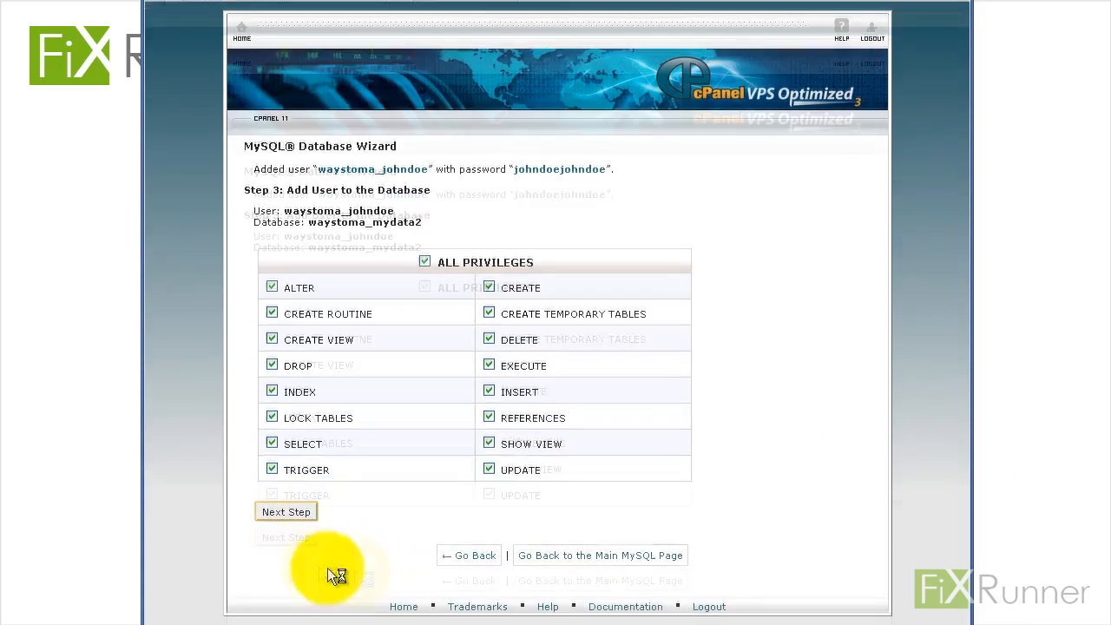
pyautogui.click(286, 511)
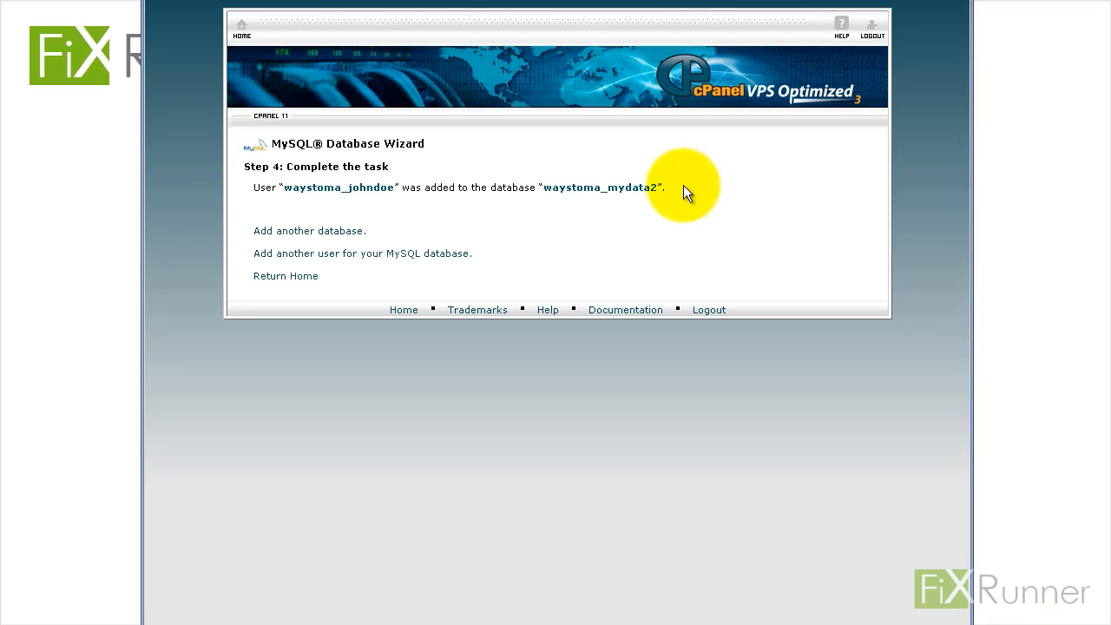
pyautogui.moveTo(252, 214)
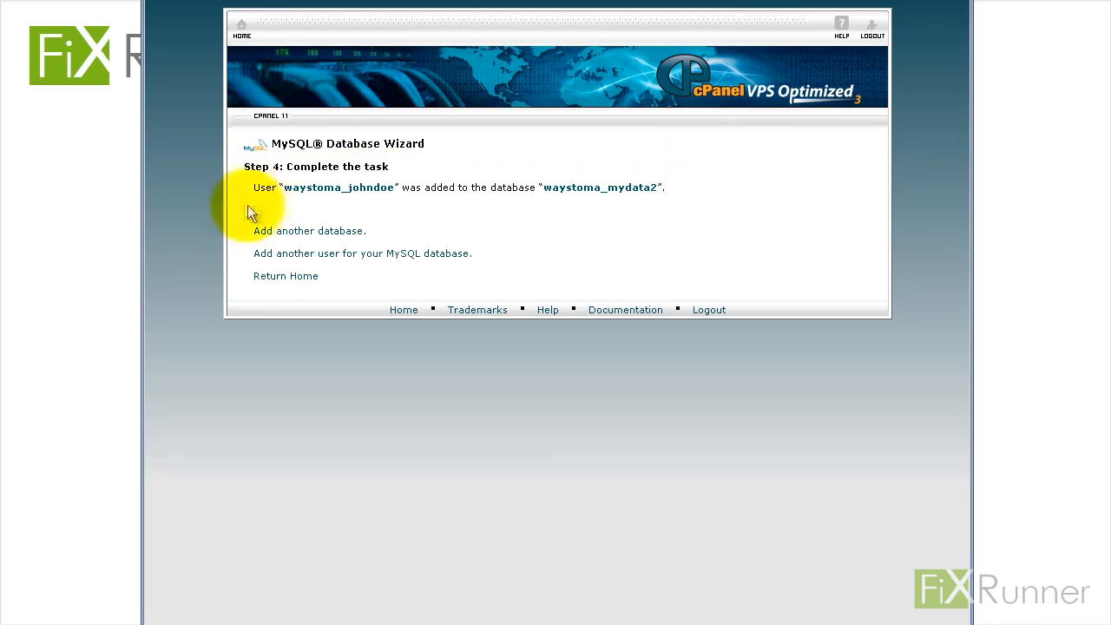
pyautogui.moveTo(589, 221)
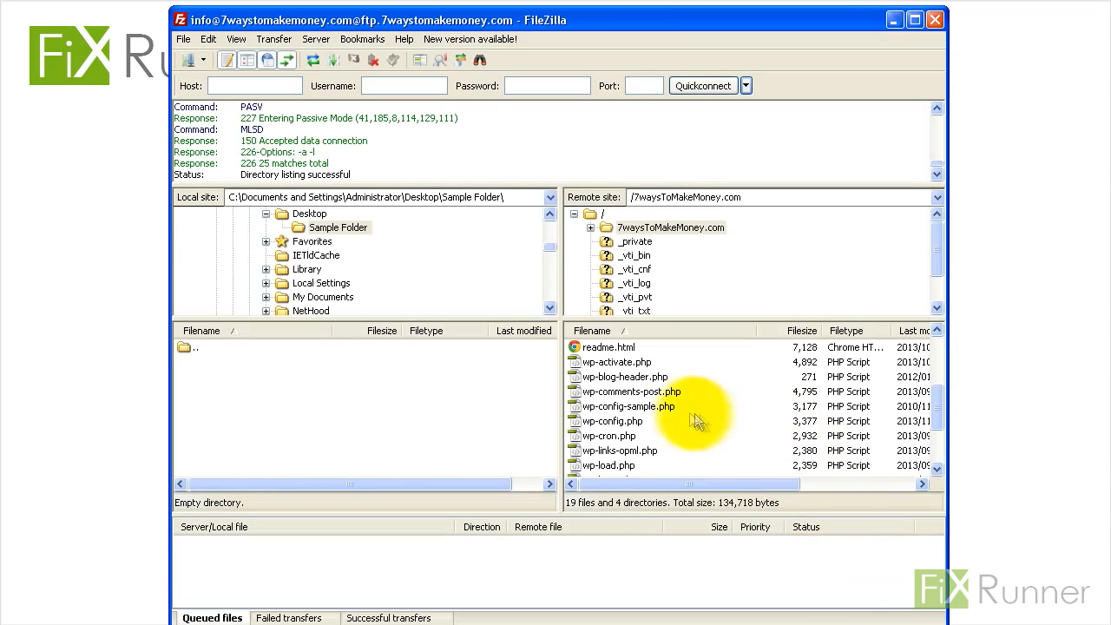
# Download wp-config-sample.php from the remote site into the local Sample Folder.
pyautogui.rightClick(626, 406)
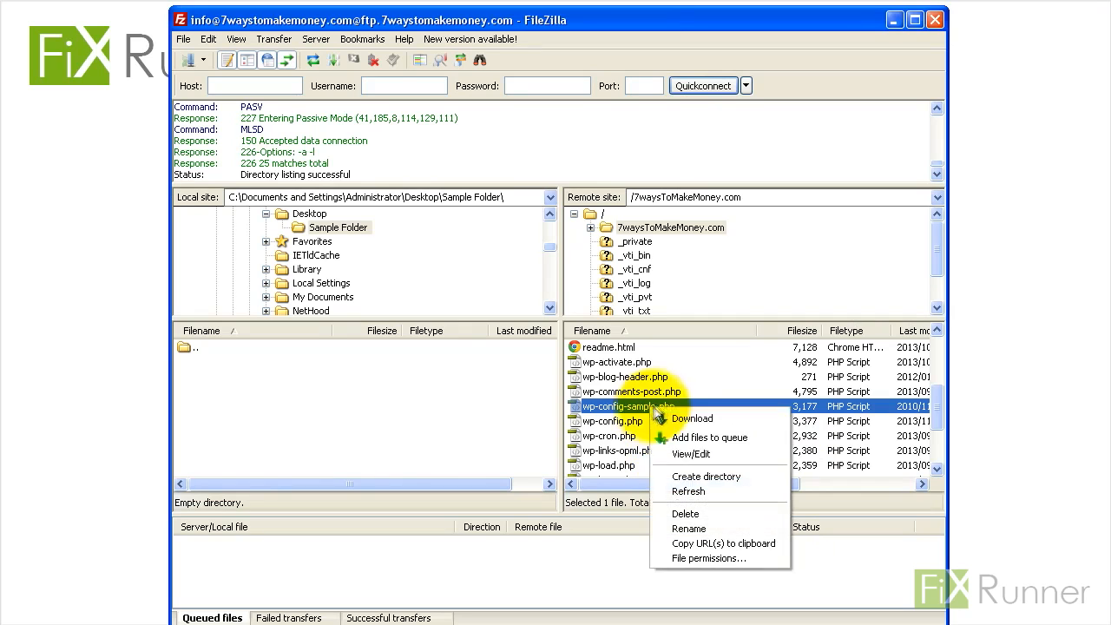
pyautogui.click(692, 418)
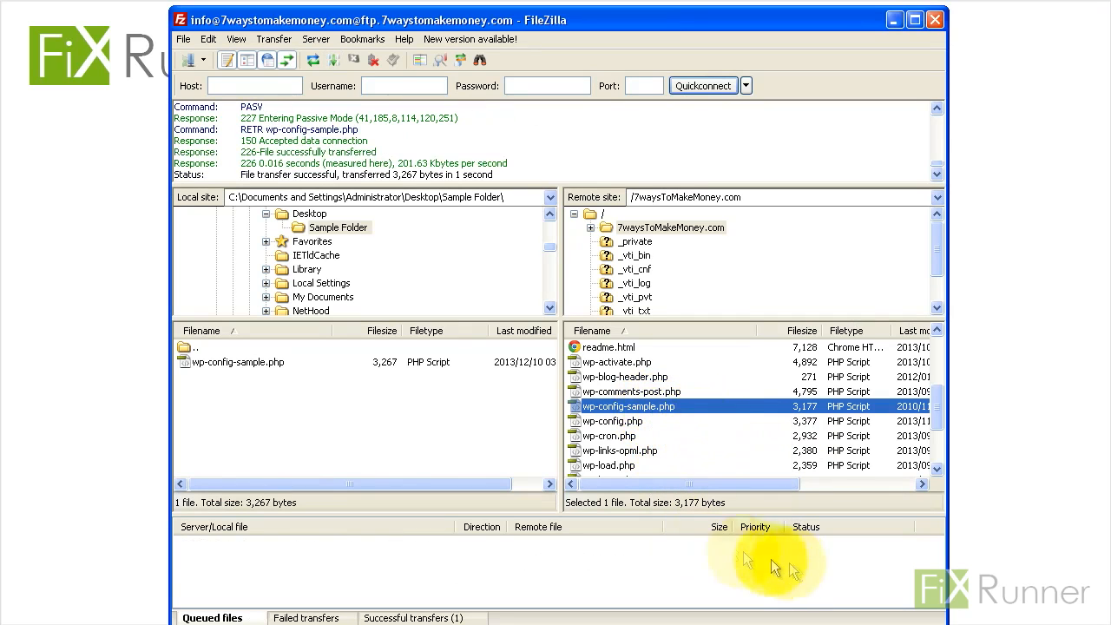
pyautogui.click(236, 362)
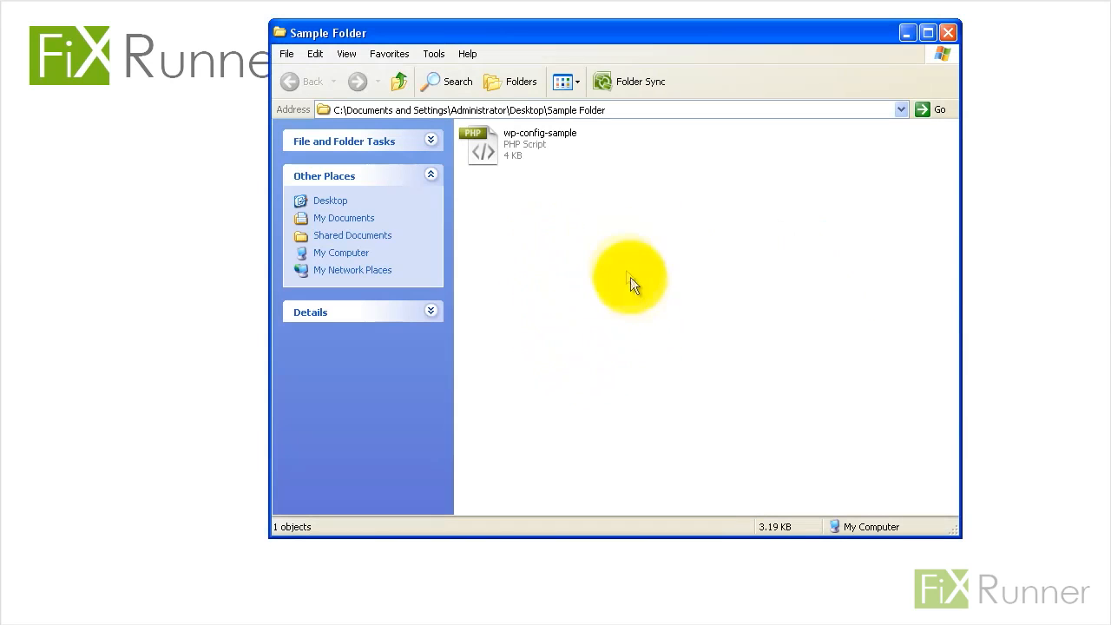
# Open wp-config-sample.php from Sample Folder in Dreamweaver.
pyautogui.doubleClick(483, 145)
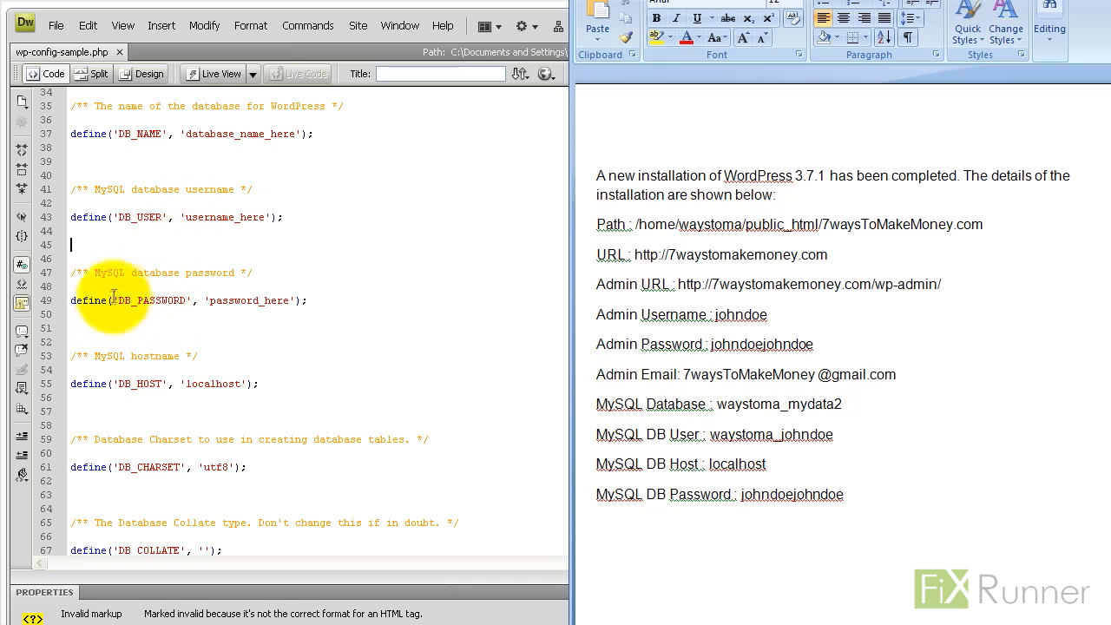
pyautogui.moveTo(282, 200)
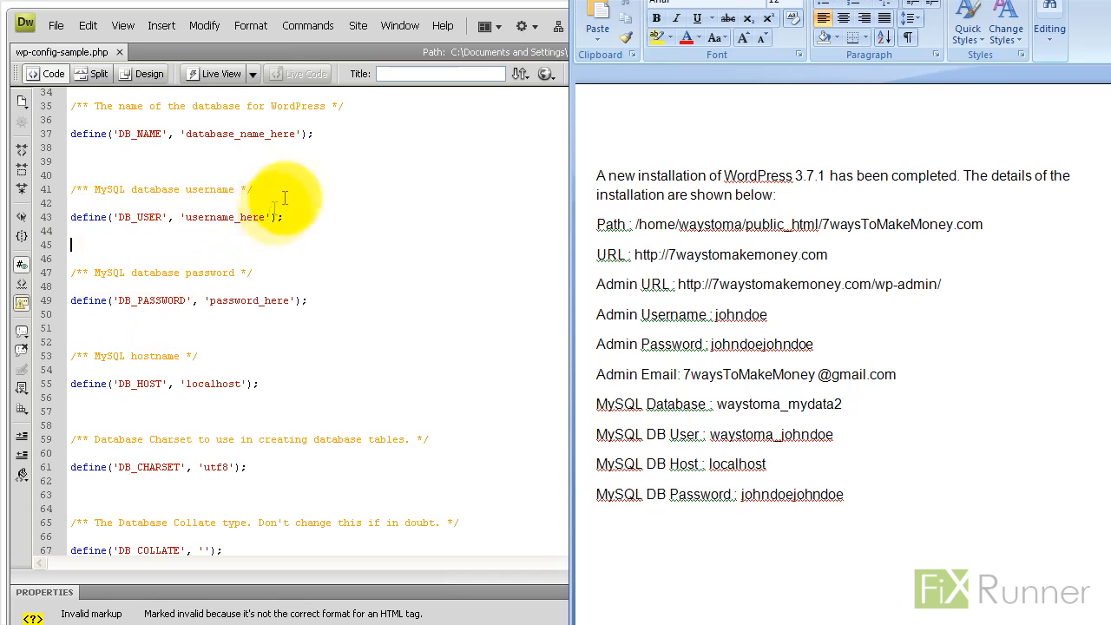
# Paste user waystoma_johndoe and its password into the config, confirming DB_HOST stays localhost.
pyautogui.rightClick(779, 403)
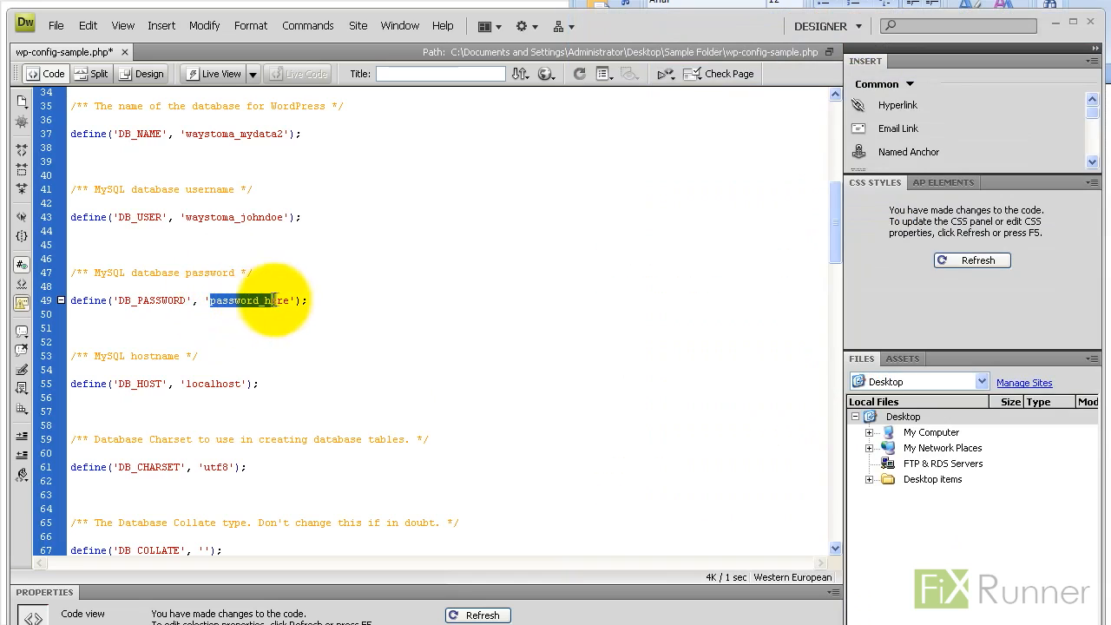
pyautogui.rightClick(252, 300)
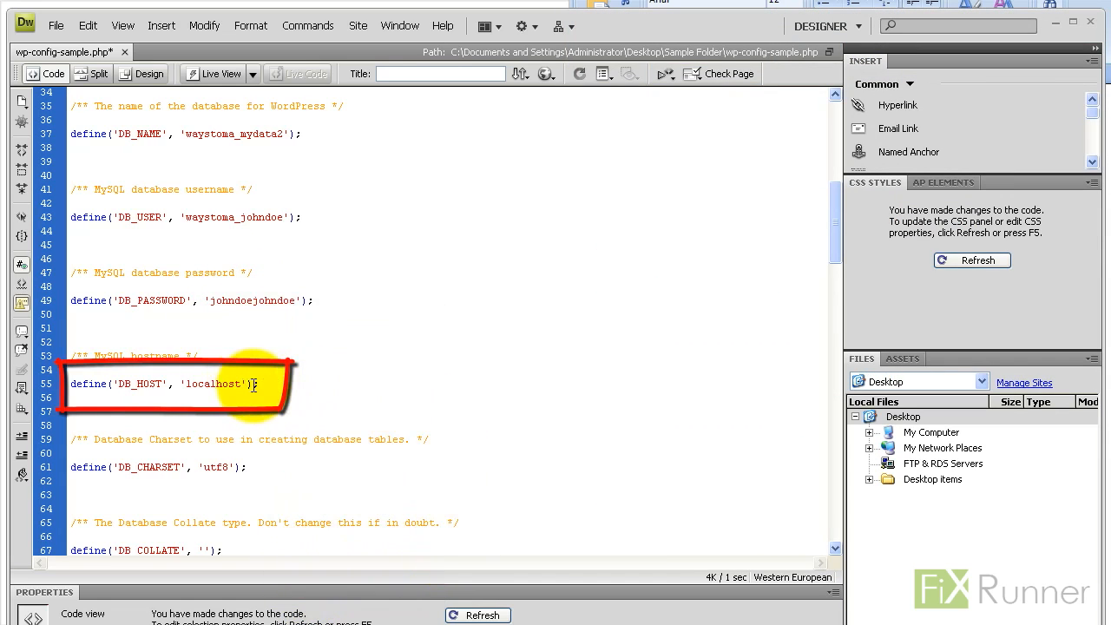
pyautogui.moveTo(171, 384); pyautogui.dragTo(258, 384)
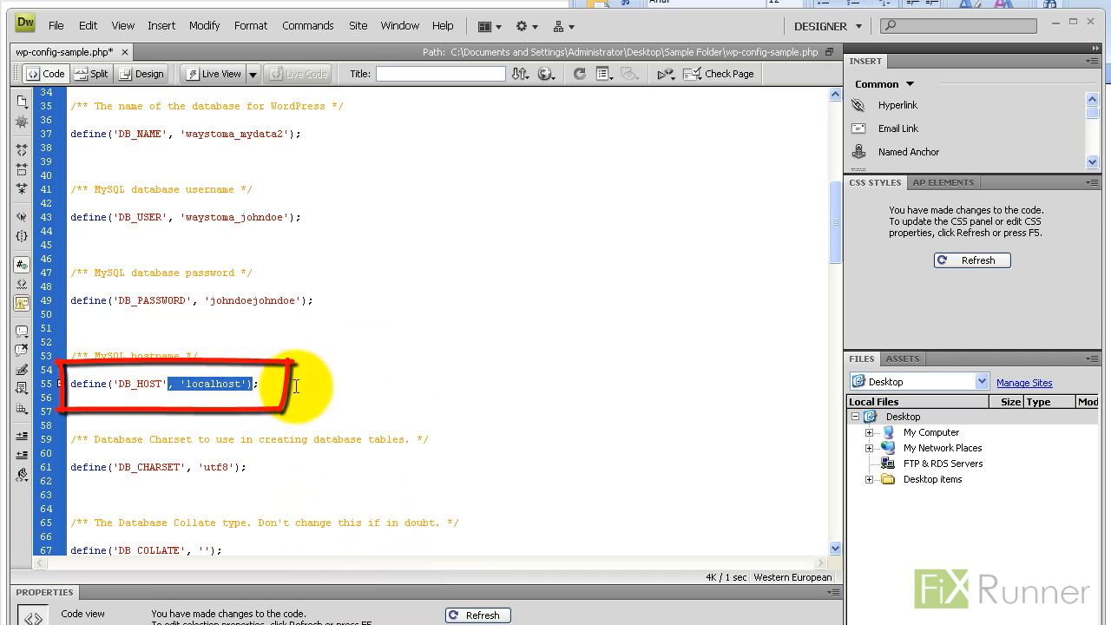
pyautogui.click(56, 25)
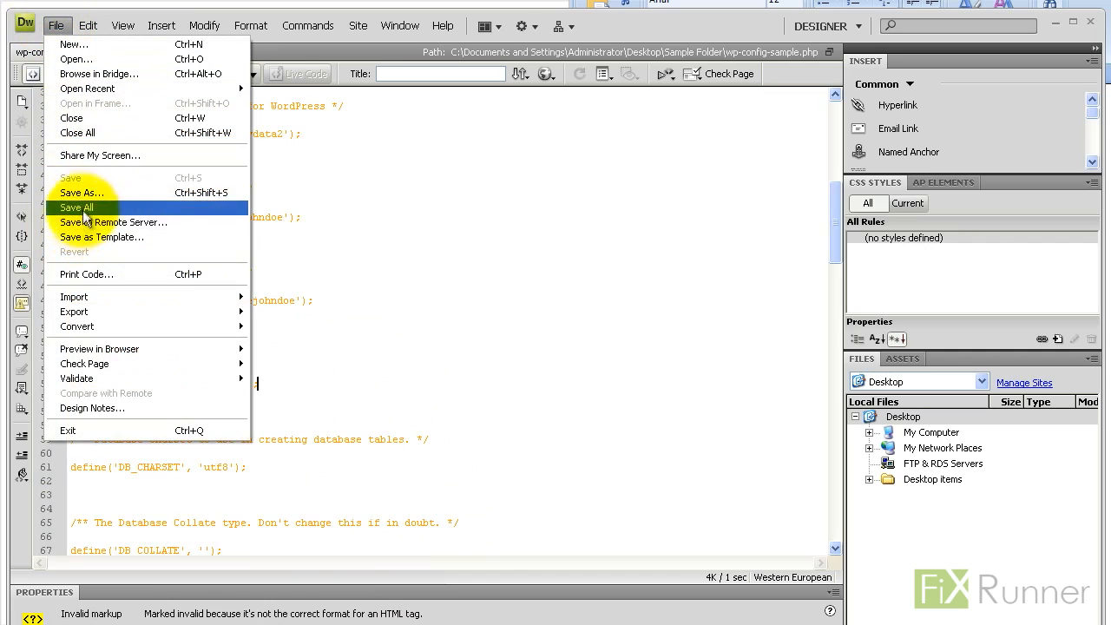
# Save the edited config under the name wp-config.php in Sample Folder.
pyautogui.click(82, 192)
pyautogui.write('wp-config.php')
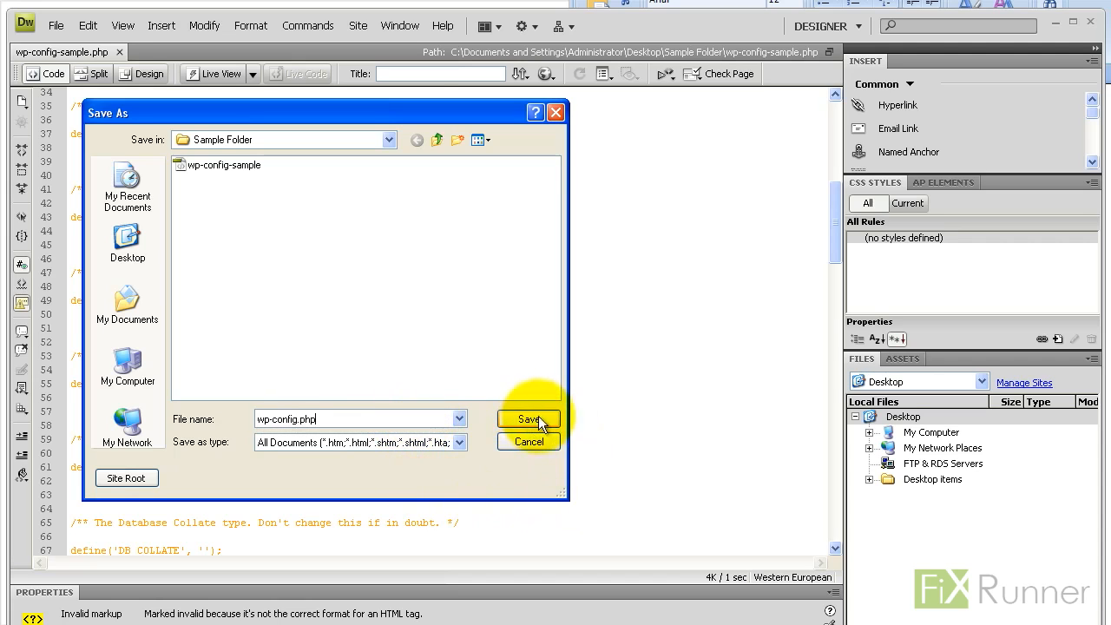
pyautogui.click(529, 418)
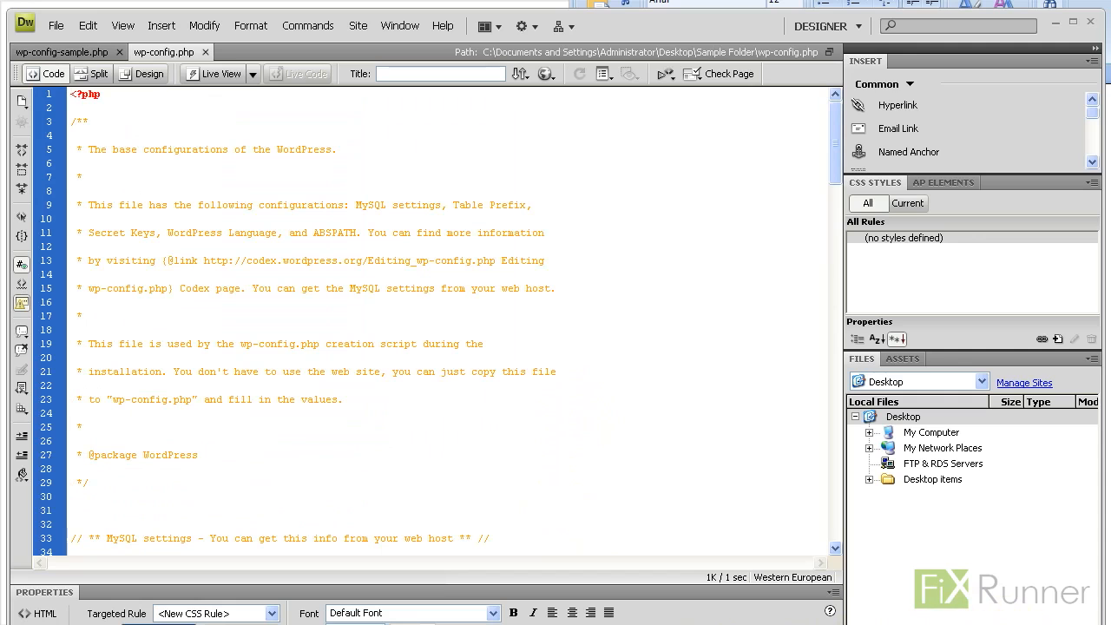